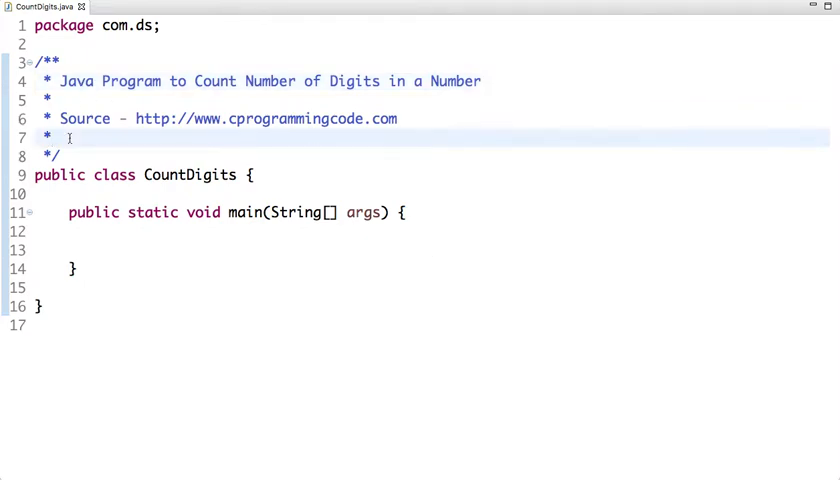
- Write 'num = 1234 => digit count = 4' and a '123' line in the header comment
type("num")
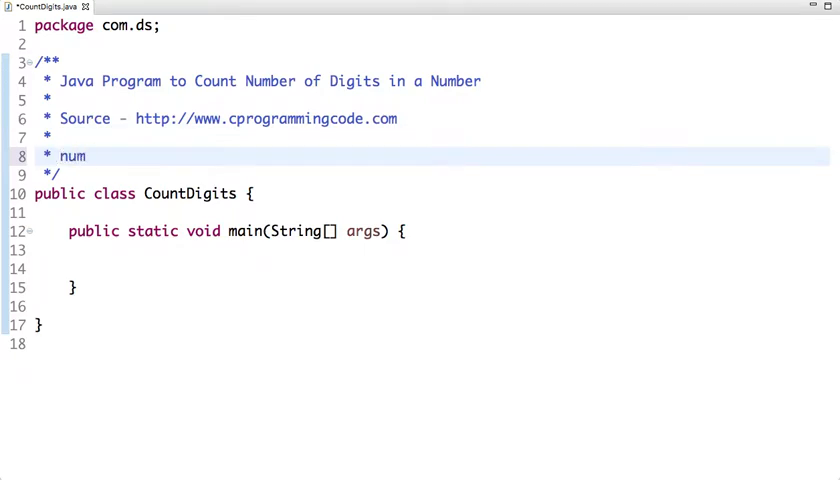
type("= 1234")
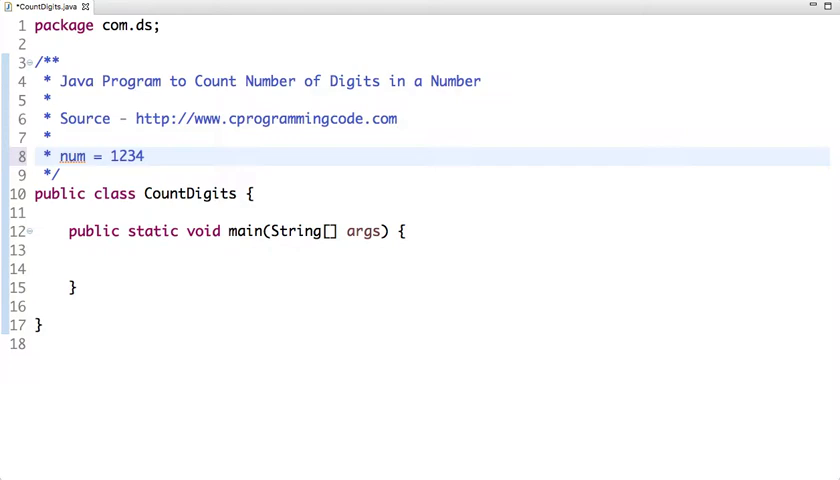
type("=>")
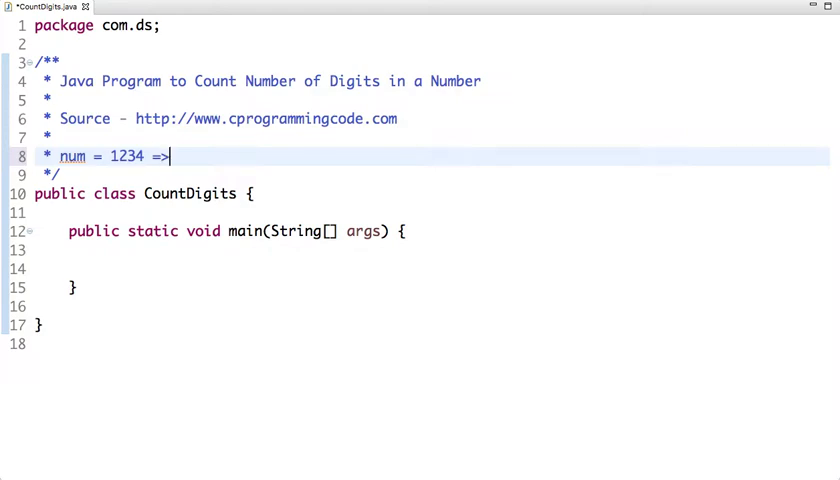
type("No")
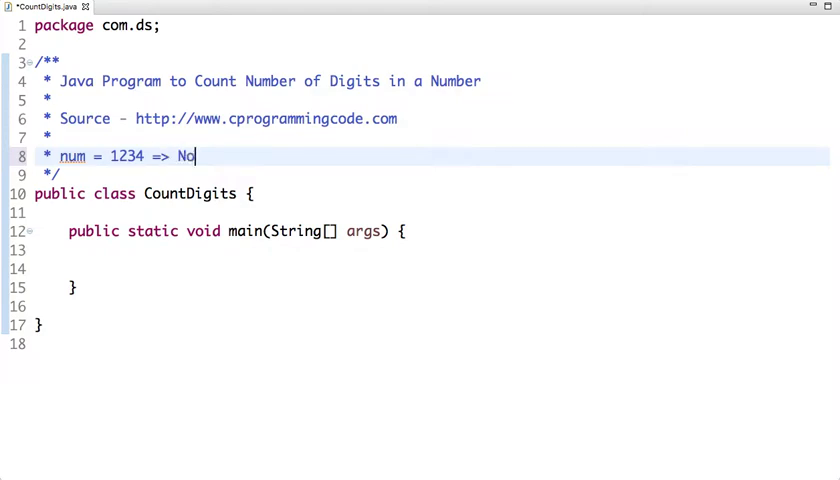
type("digit")
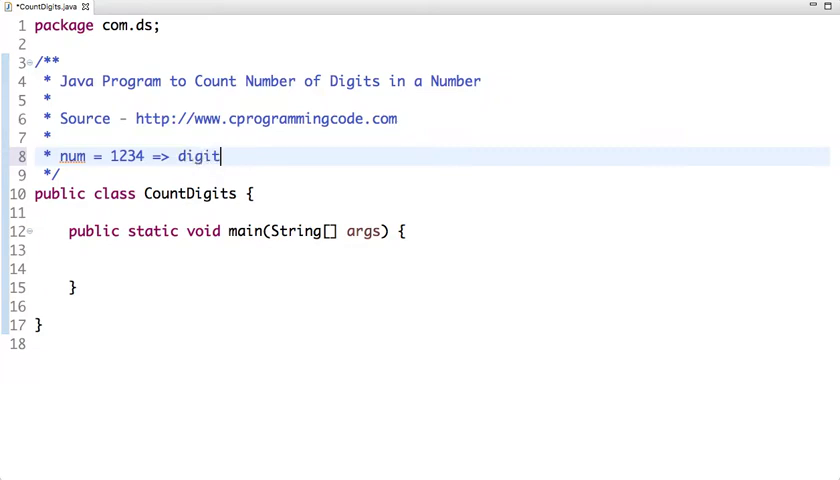
type("count =")
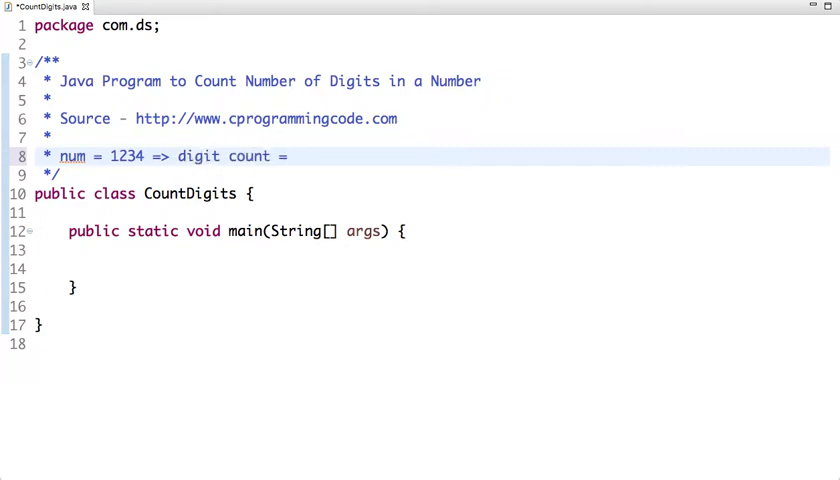
type("4")
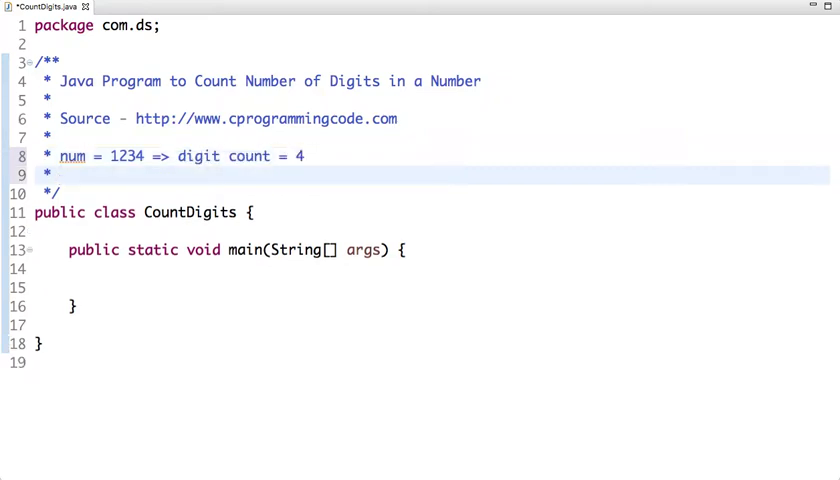
type("123")
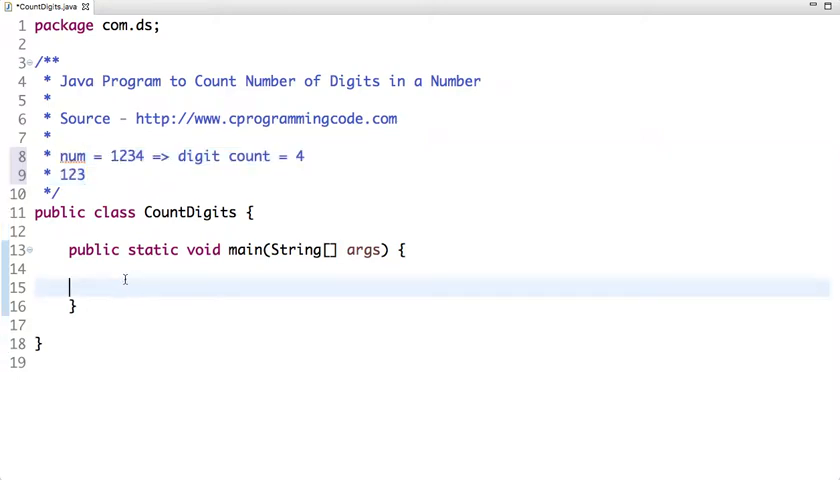
- Add System.out.println("Enter a number") as the prompt in main
type("S")
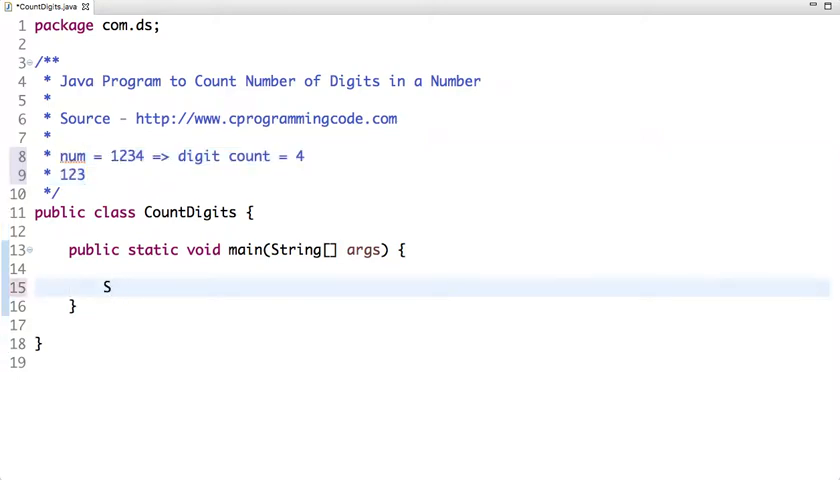
type("ystem.out")
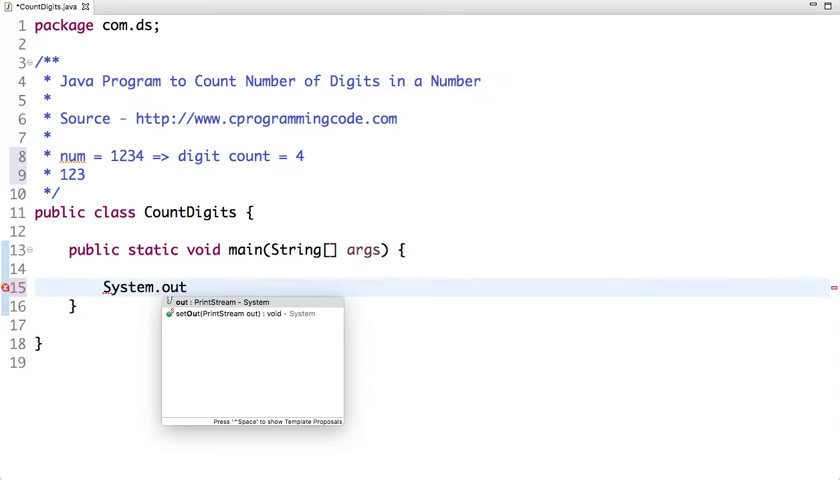
type(".println(\"\");")
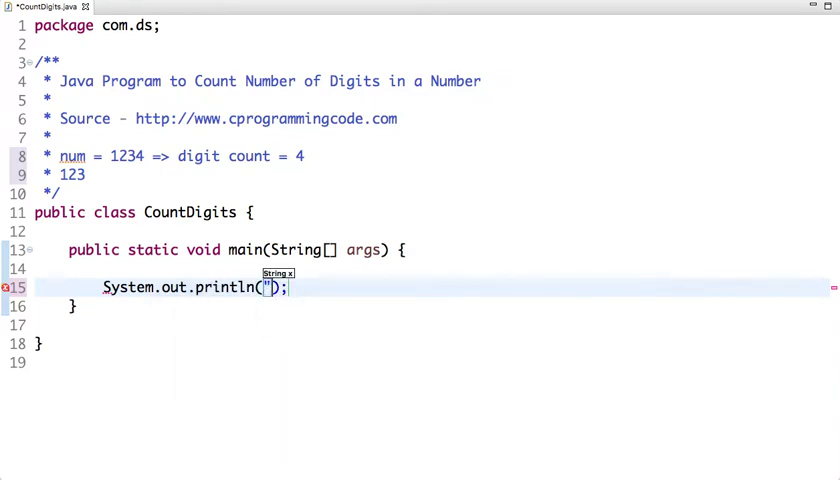
type("Enter a number")
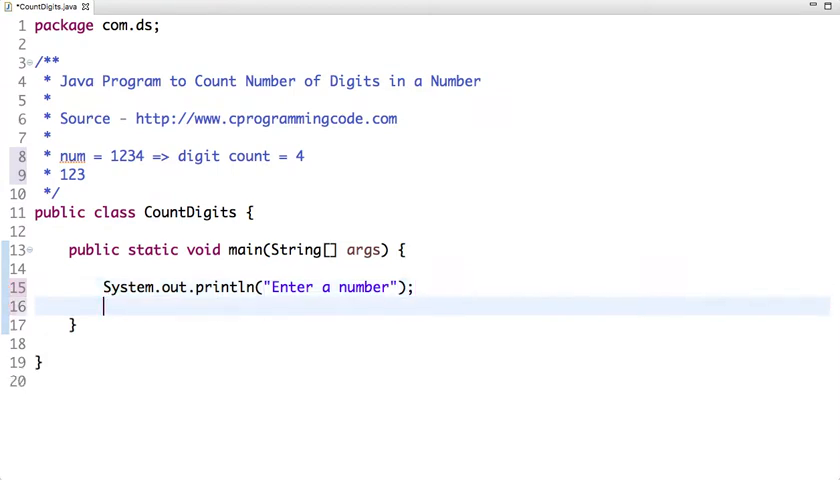
- Create Scanner in on System.in, read int num with nextInt(), and declare int count = 0
type("Scanner in = new Scanner(source")
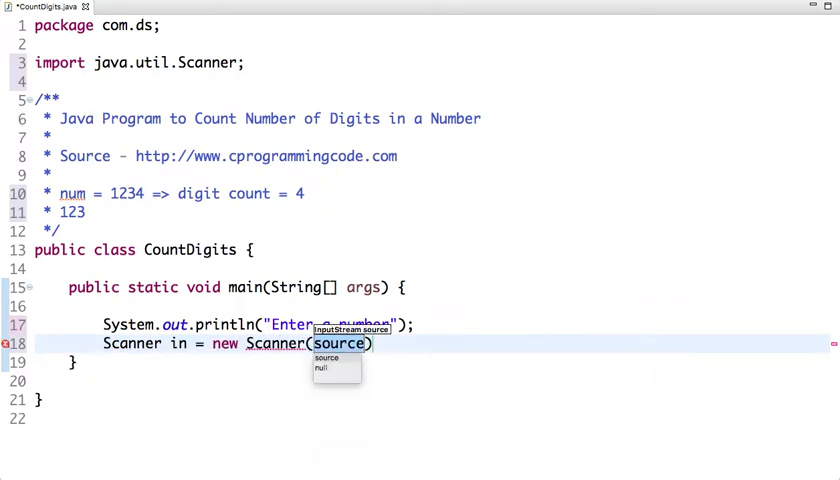
type("System.in")
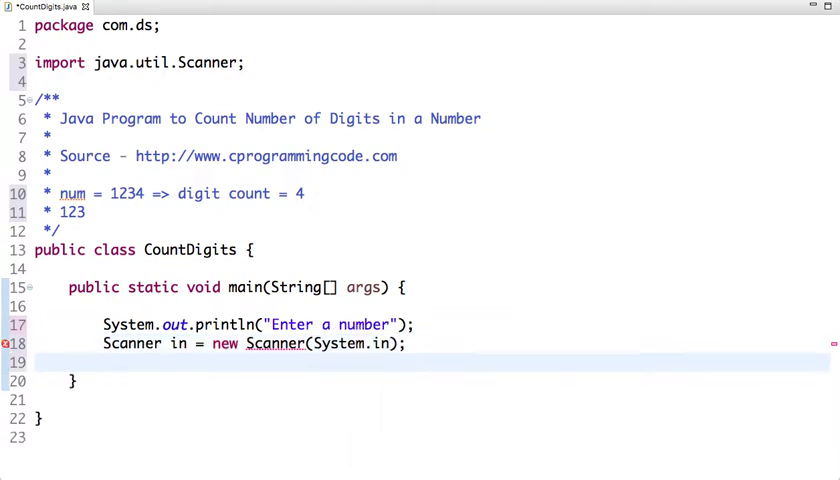
type("int n")
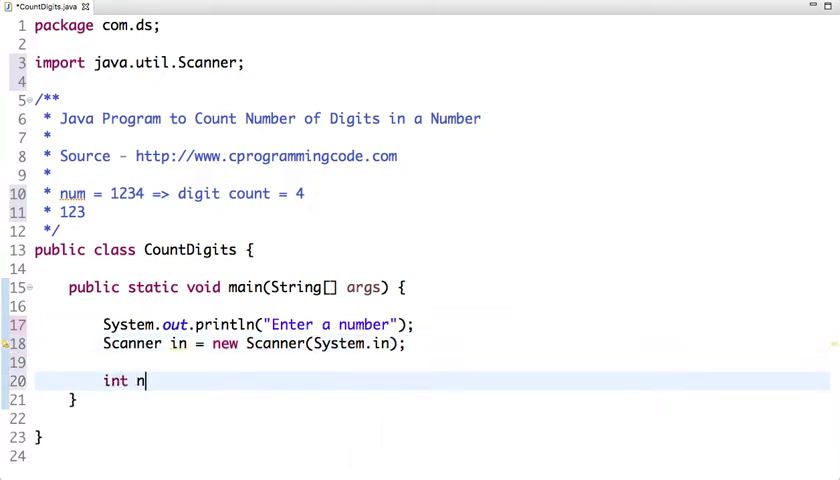
type("um = in")
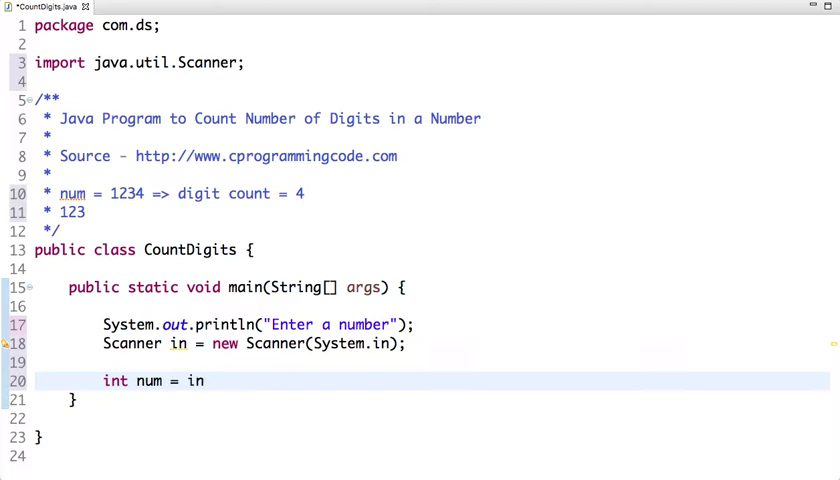
type(".nextInt();")
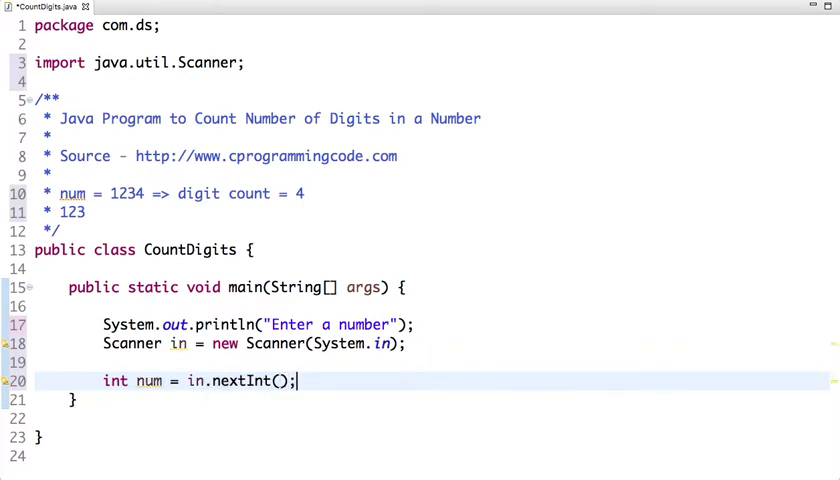
type("int count =")
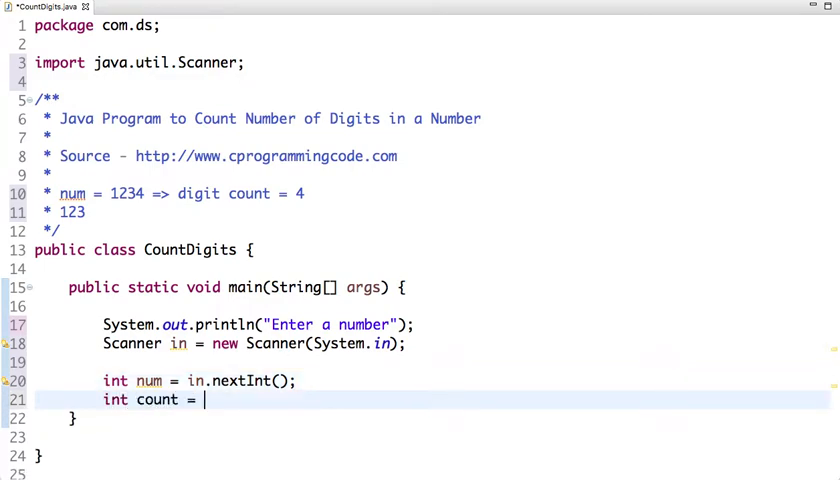
type("0;")
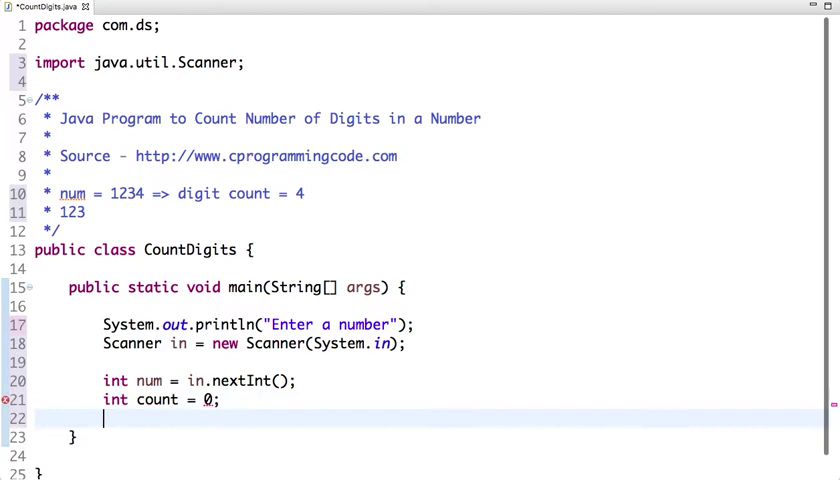
- Write a while (num > 0) loop containing num = num / 10; and count++
type("w")
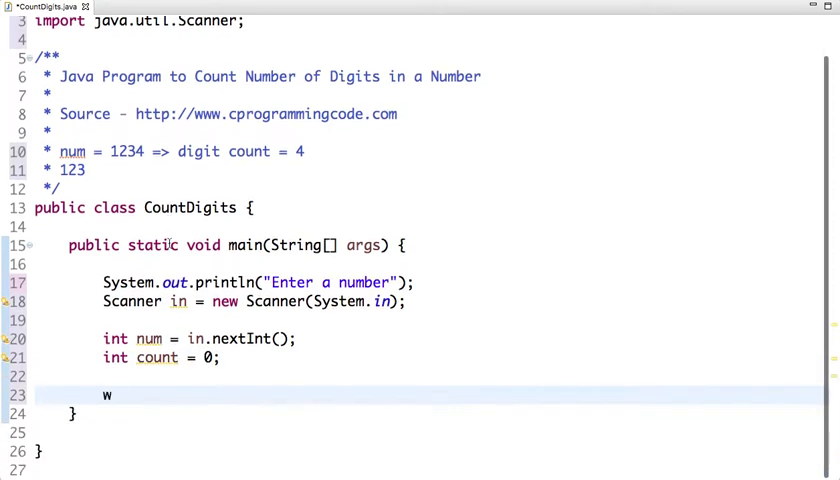
type("hile(num)")
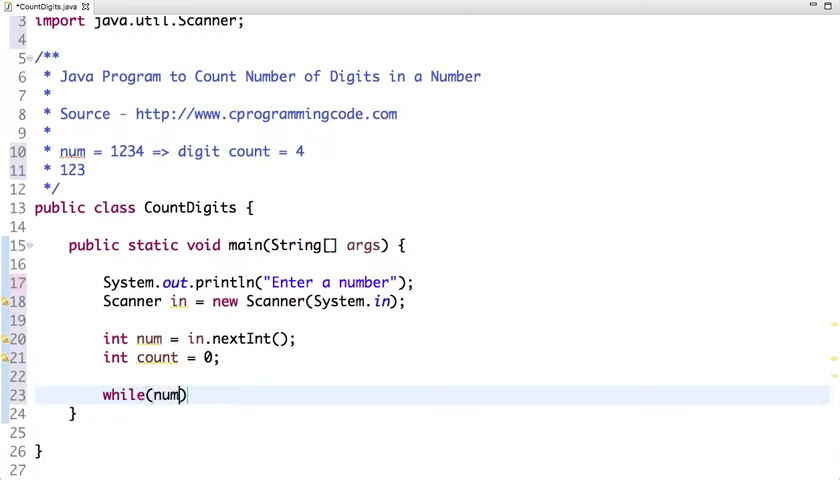
type("> 0) {")
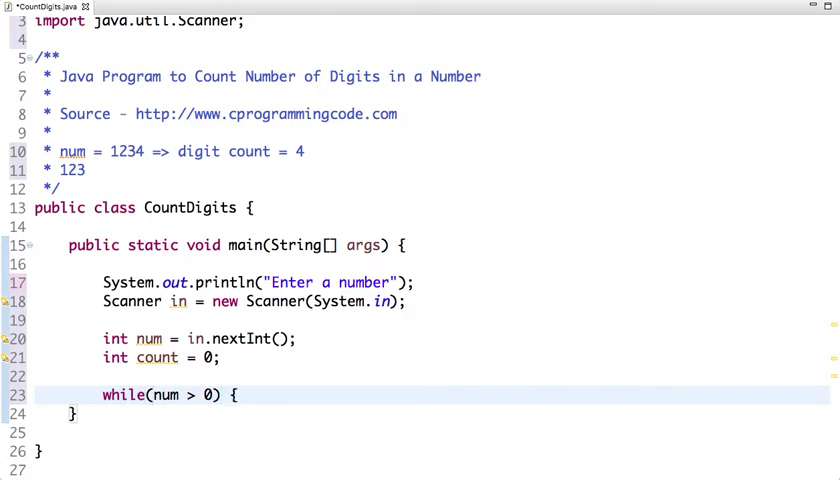
type("num =")
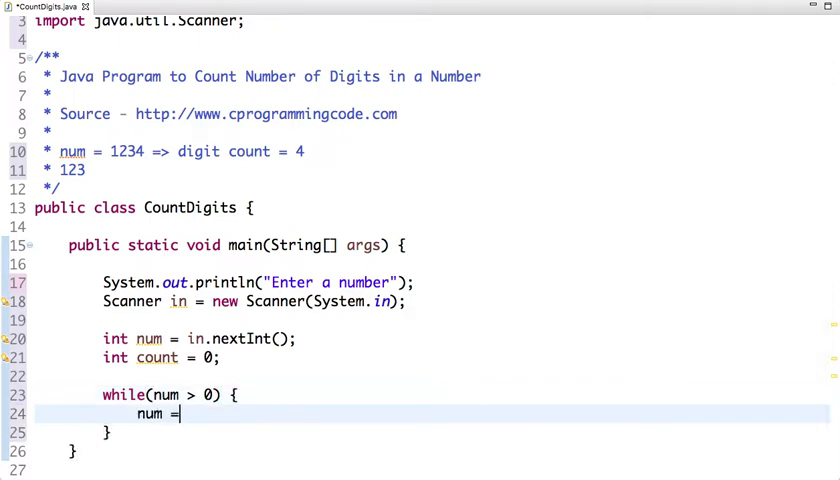
type("num")
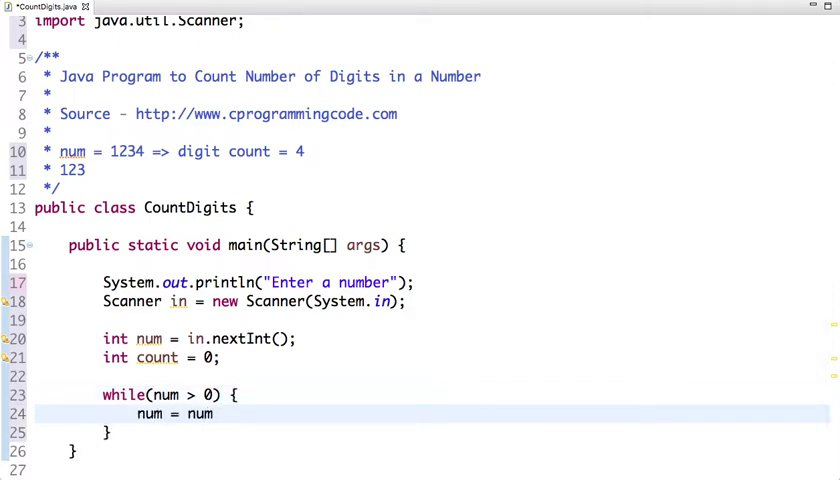
type("/ 1")
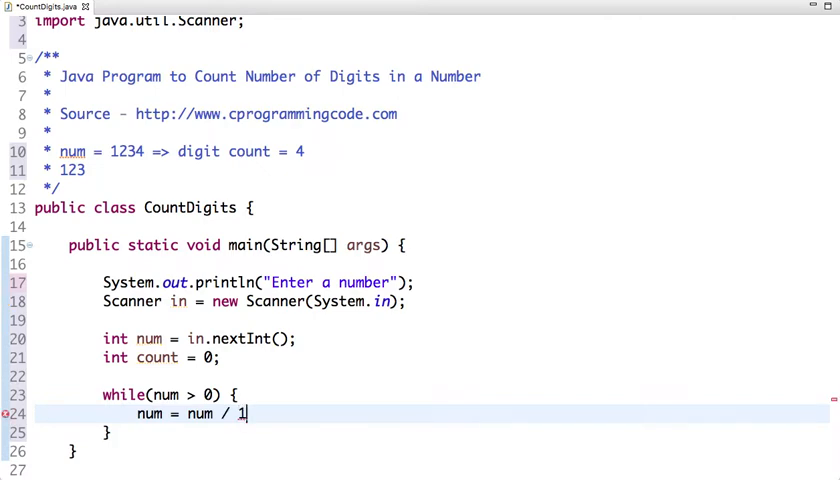
type("0;")
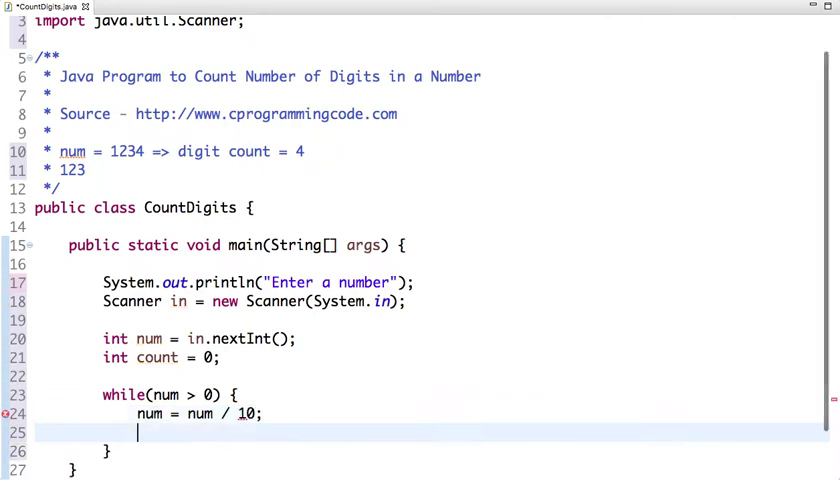
type("count++;")
type("//12")
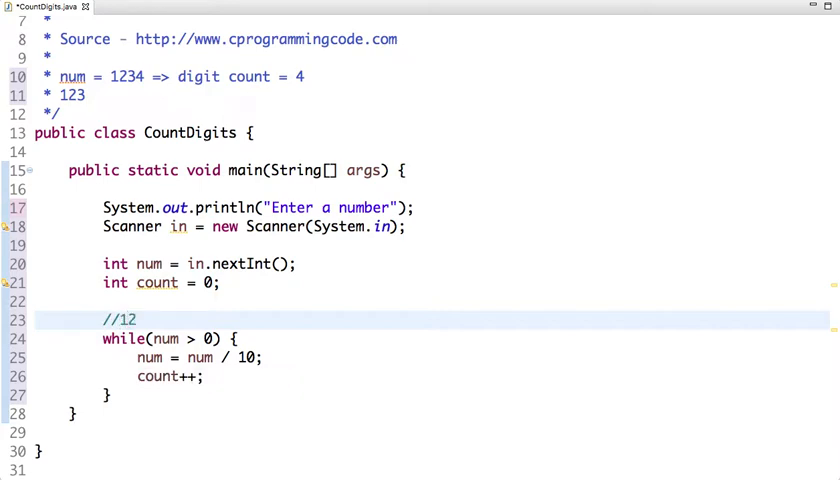
- Add // trace comments stepping num through 123, 12, 1 to 0 with count reaching 3
type("3")
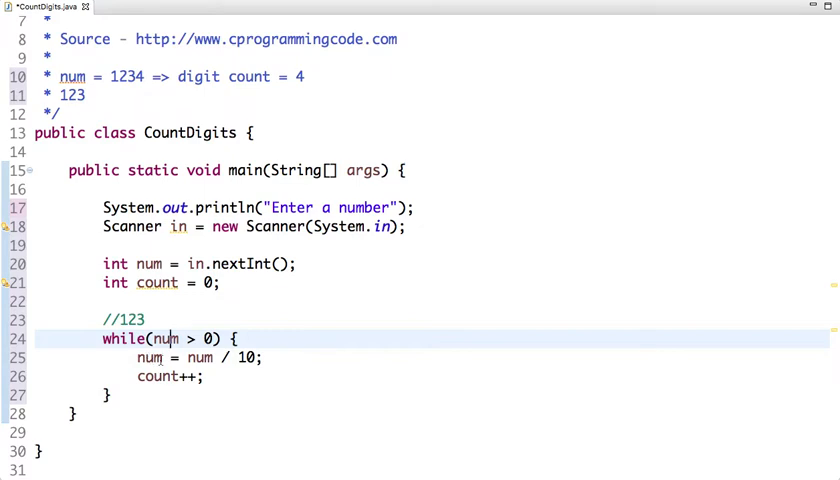
left_click(270, 357)
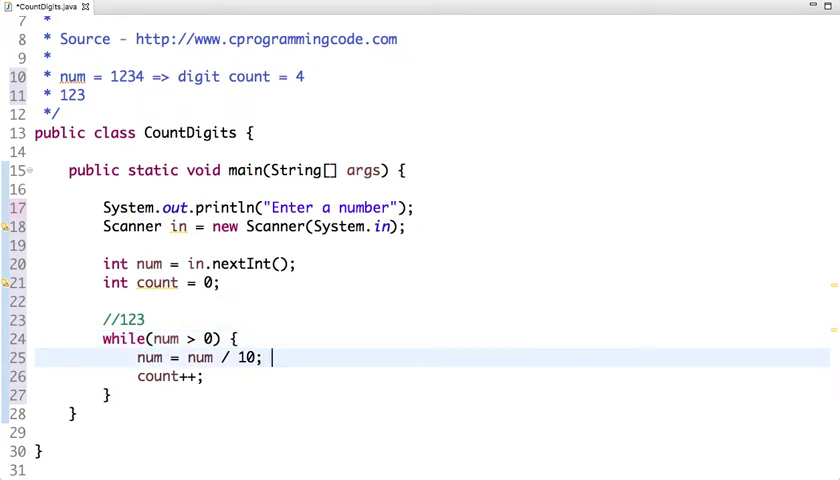
type("//")
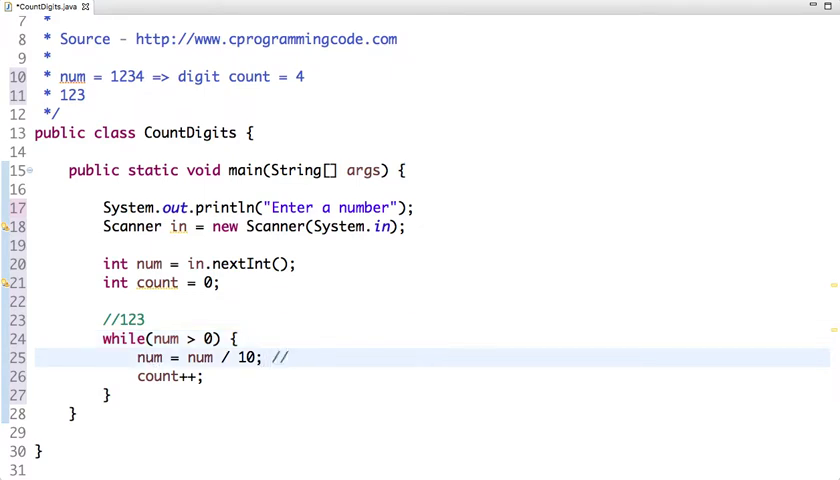
type("num = 12")
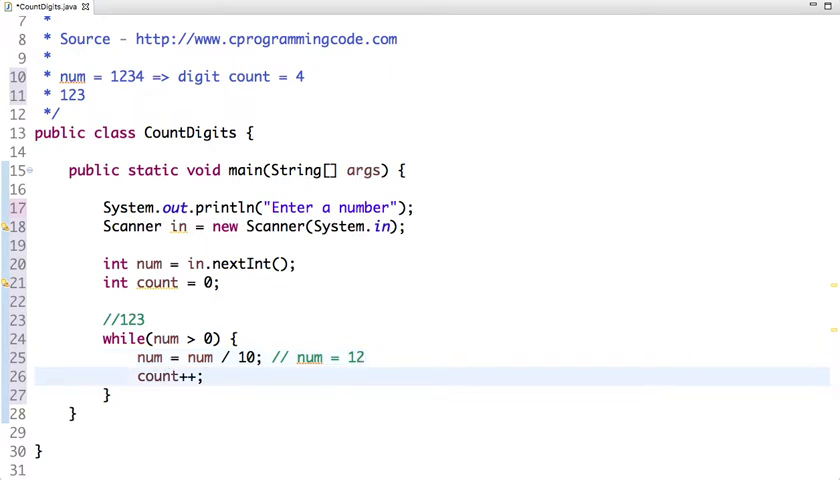
type("// 1")
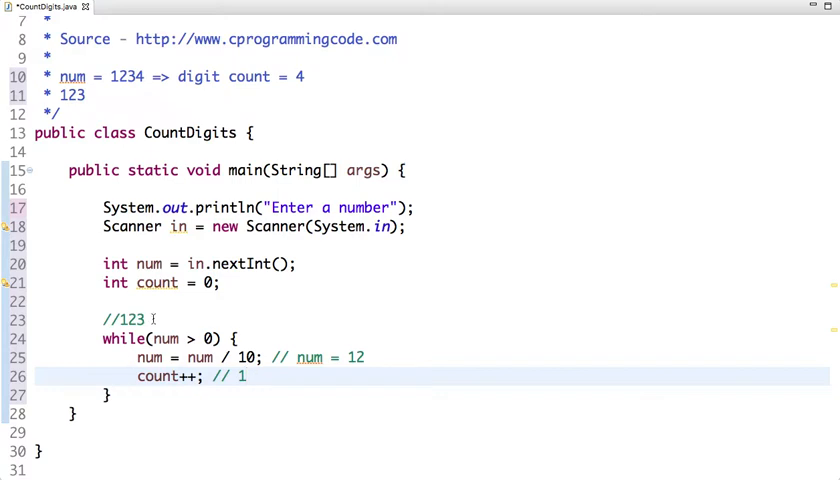
key("BackSpace")
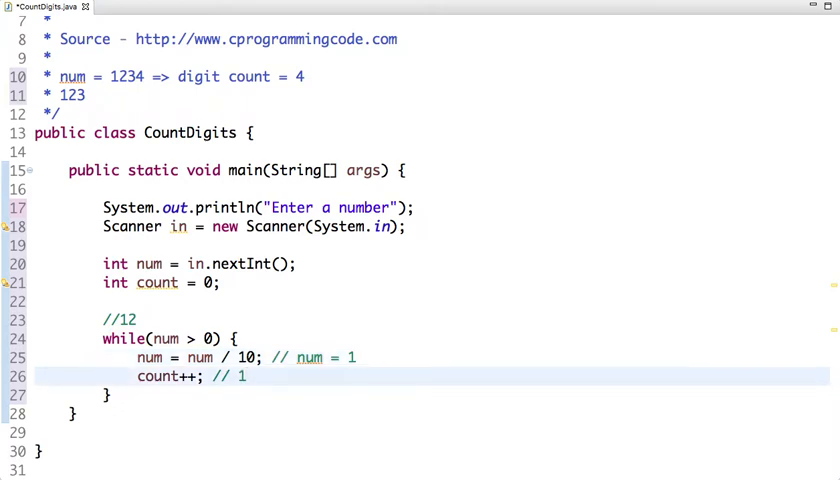
type("2")
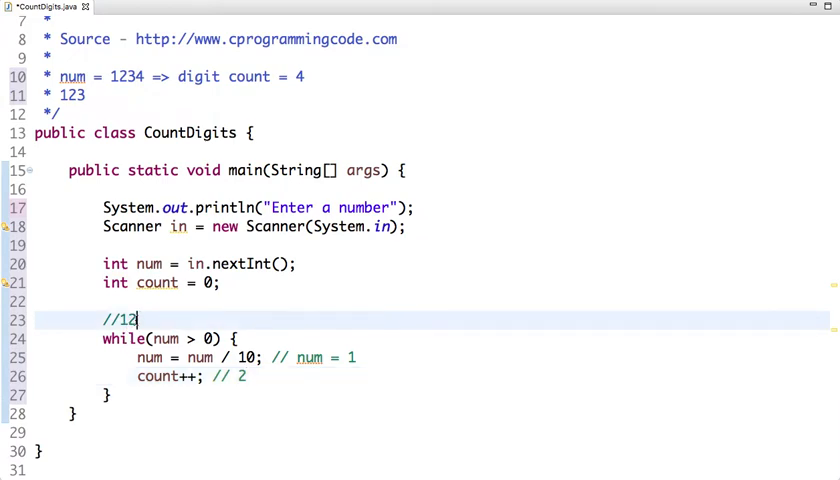
key("BackSpace")
type("0")
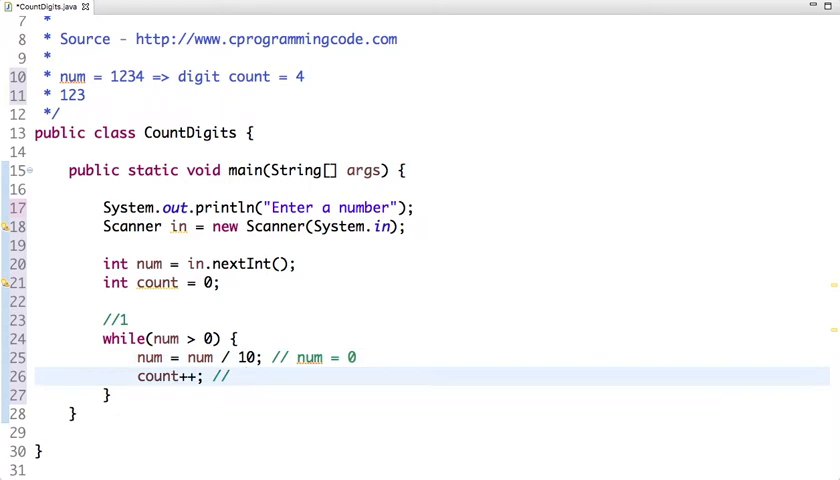
type("3")
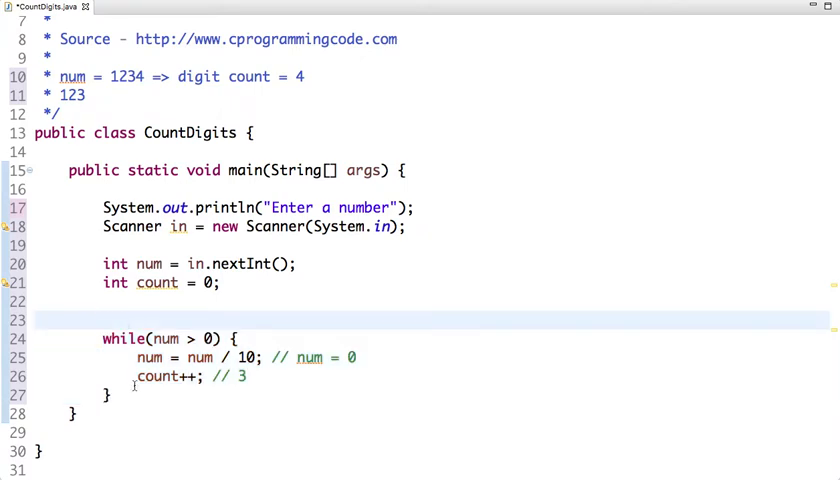
- After the loop, print "Number of digits in a number is " + count
type("SYs")
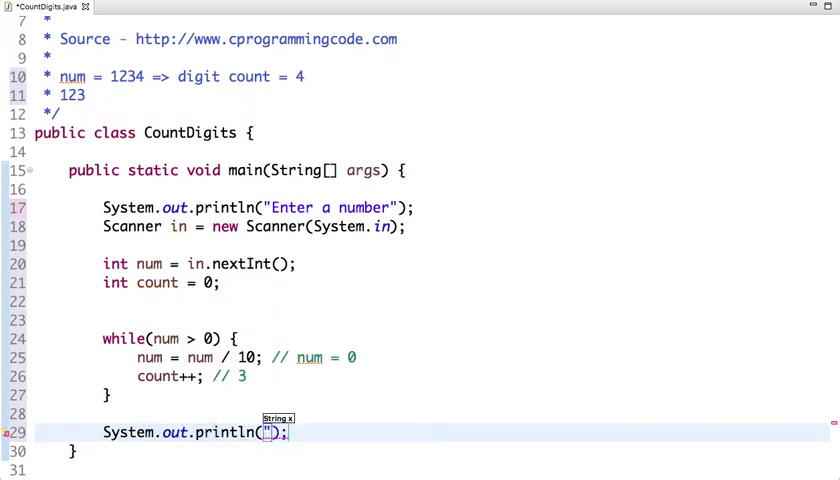
type("NU")
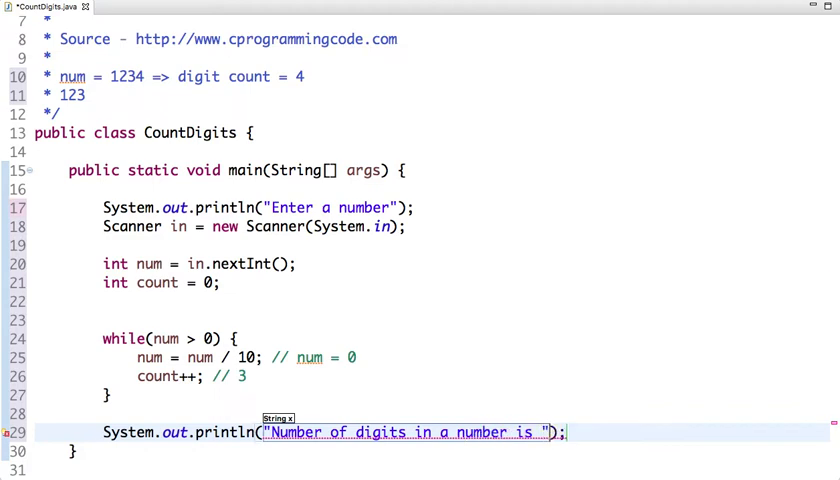
type("+ count")
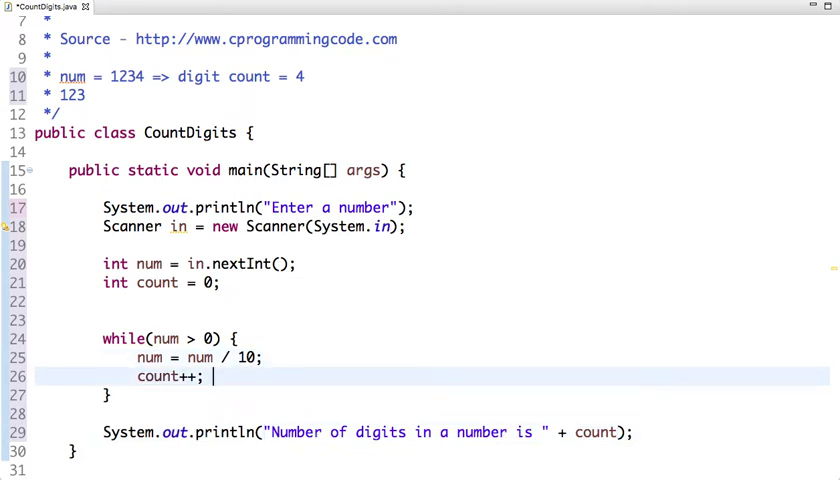
- Run CountDigits as a Java Application and type a number at the console prompt
right_click(205, 376)
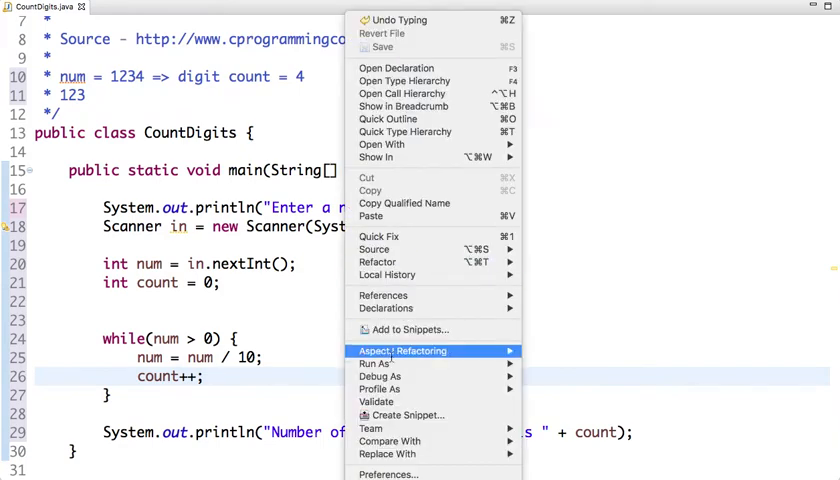
left_click(568, 367)
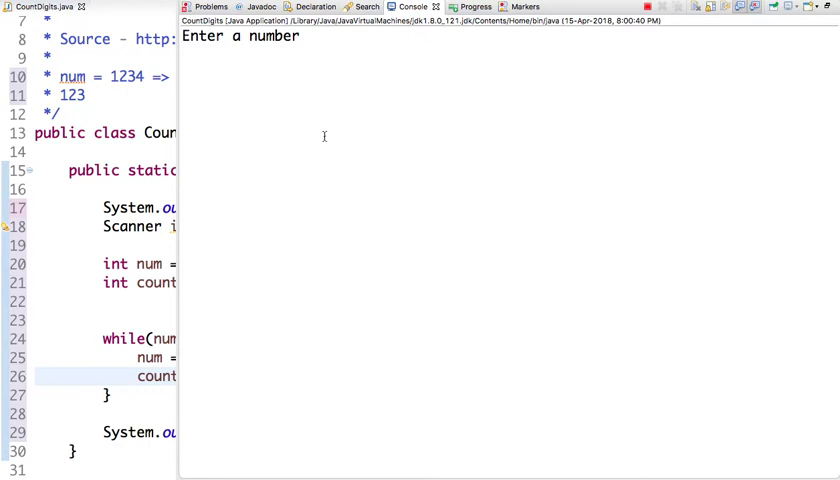
type("4")
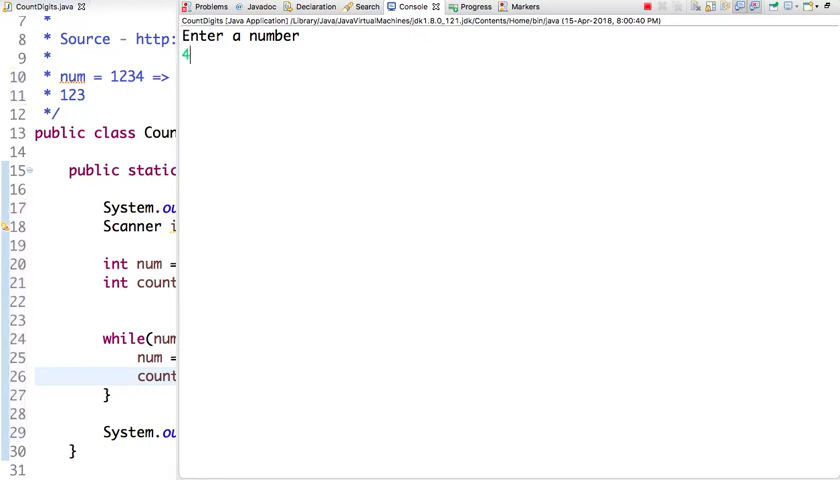
type("456")
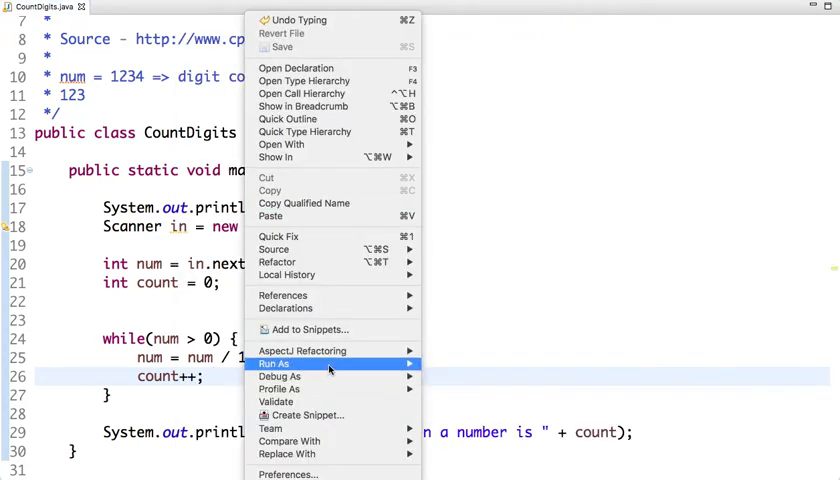
- Rerun the program with 12345, confirm it reports 5 digits, and return to the editor
left_click(274, 363)
type("1")
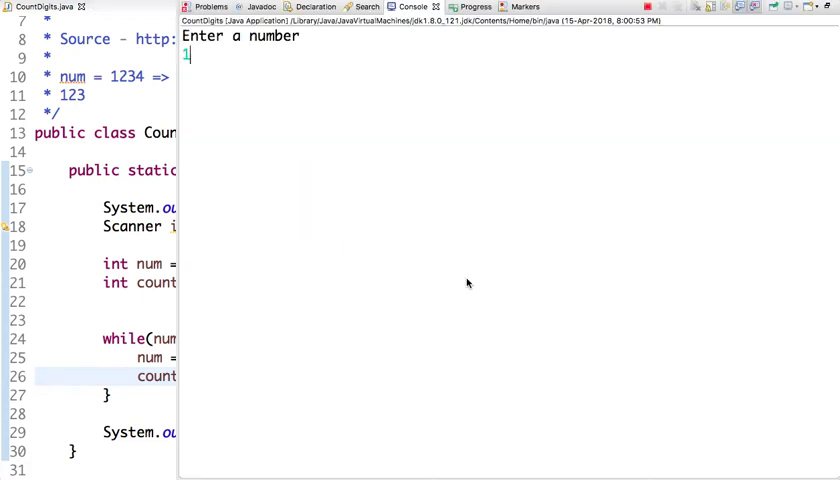
type("2345")
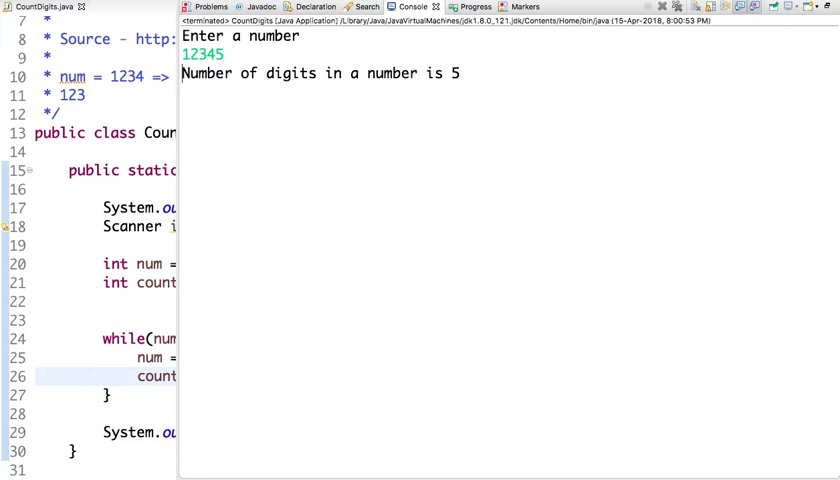
mouse_move(436, 67)
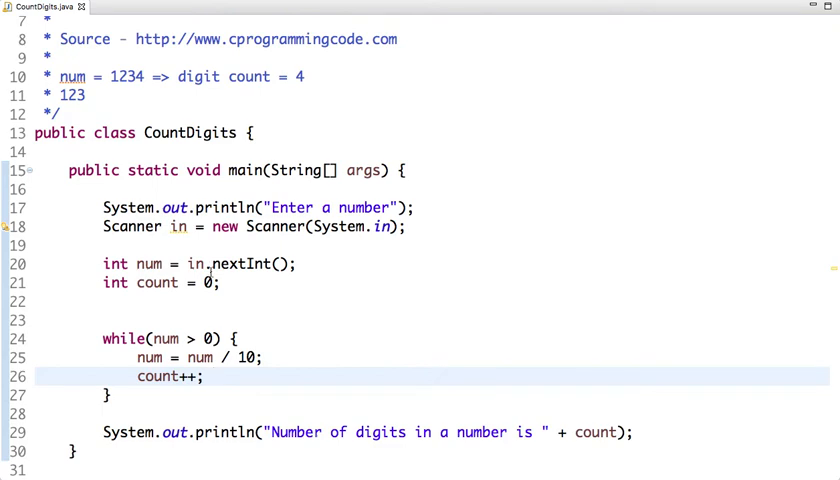
left_click(210, 376)
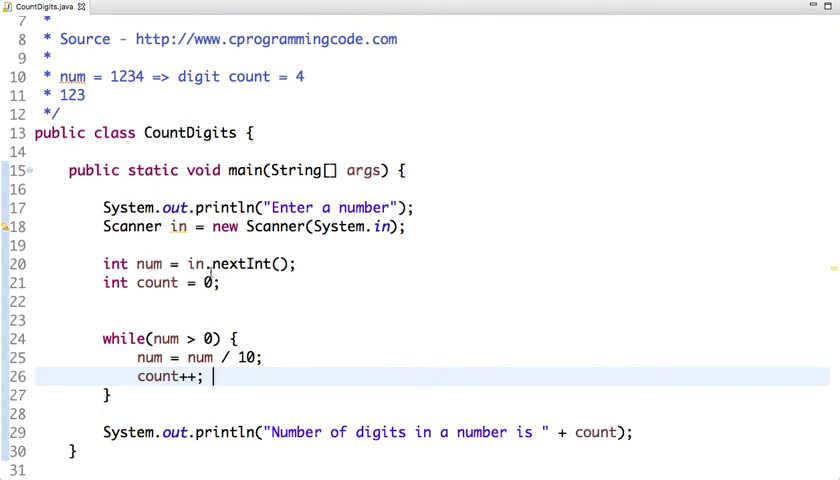